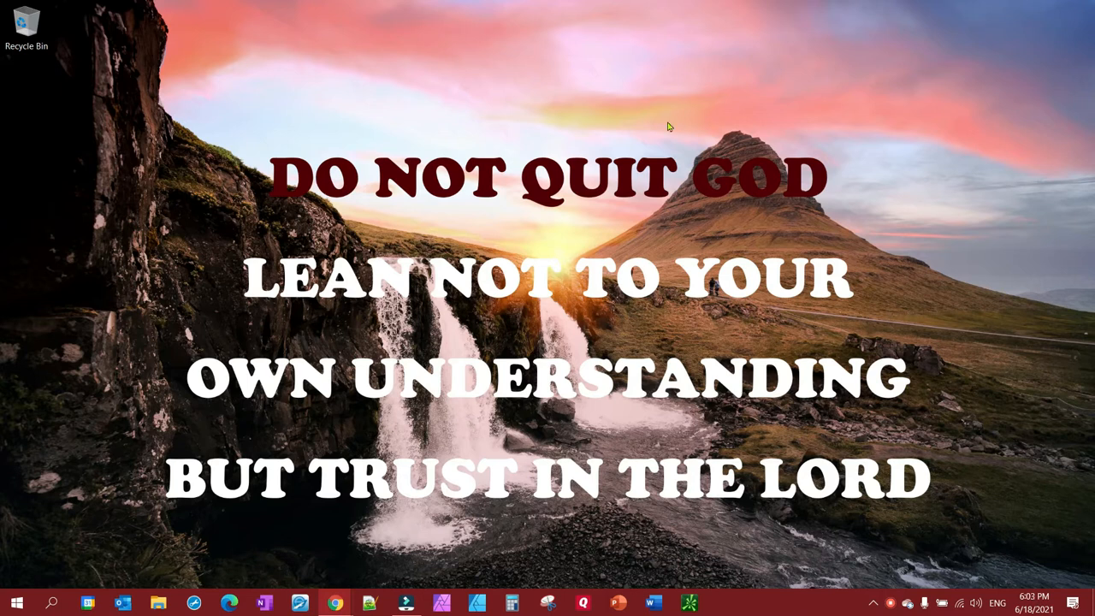
mouse_move(274, 275)
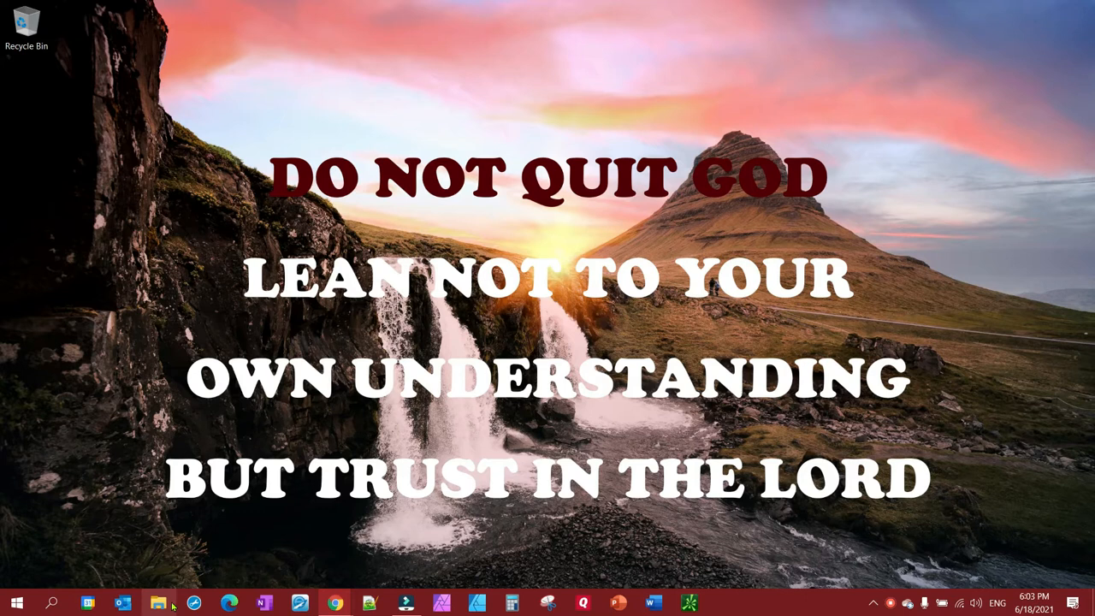
mouse_move(158, 603)
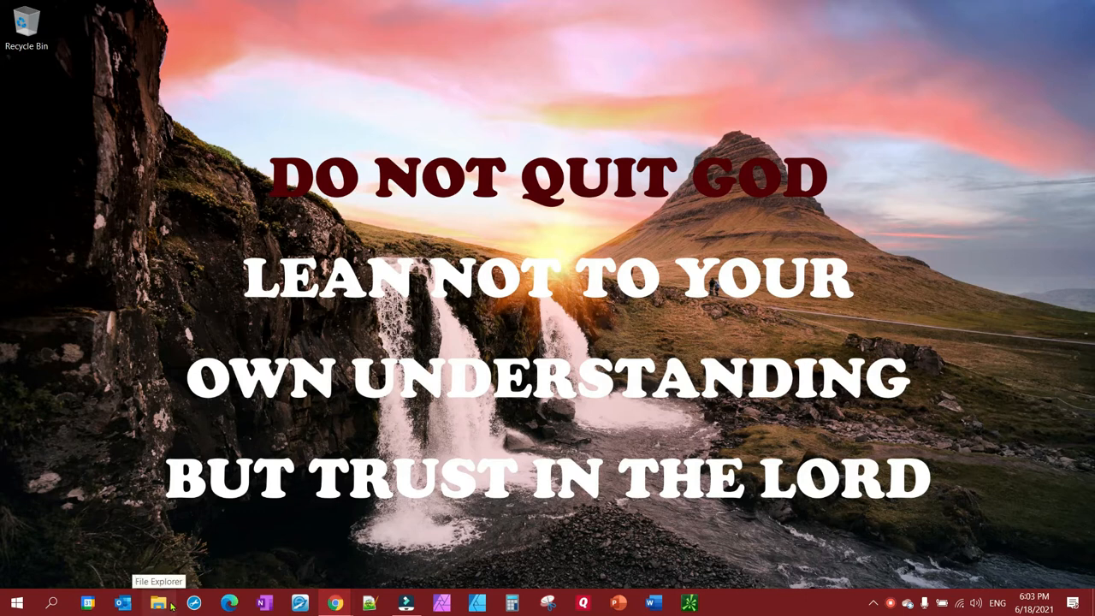
Open Properties for the Documents folder inside OneDrive in File Explorer.
click(158, 603)
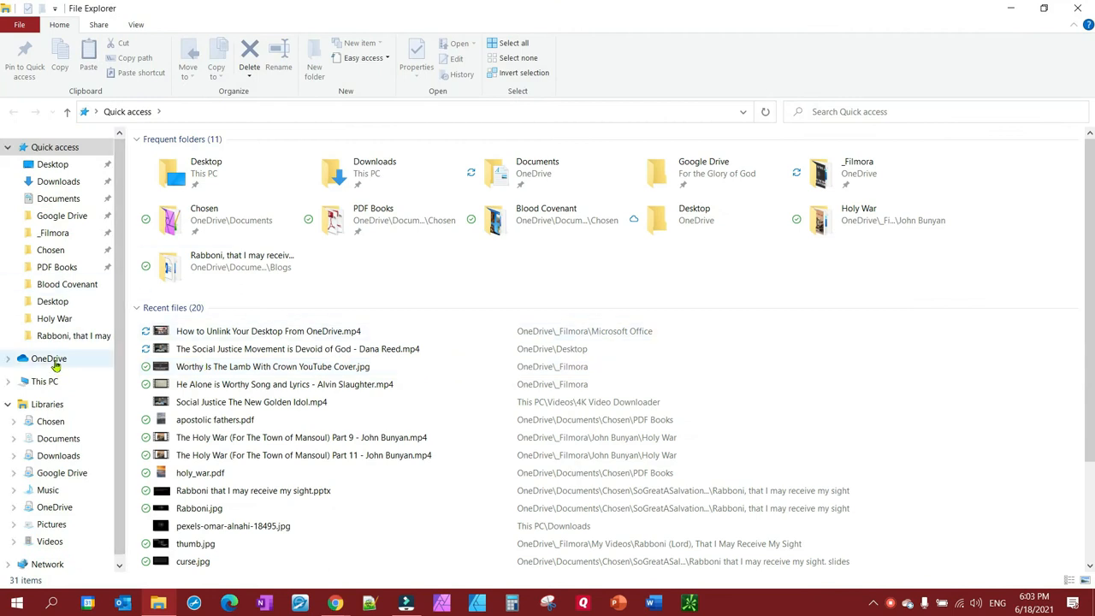
click(49, 359)
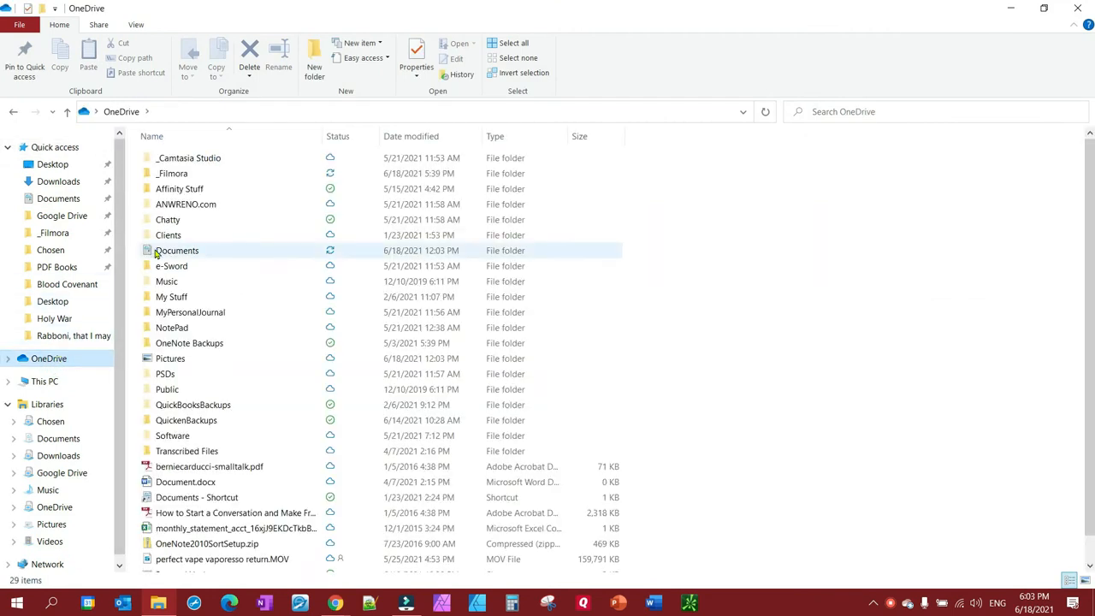
right_click(176, 250)
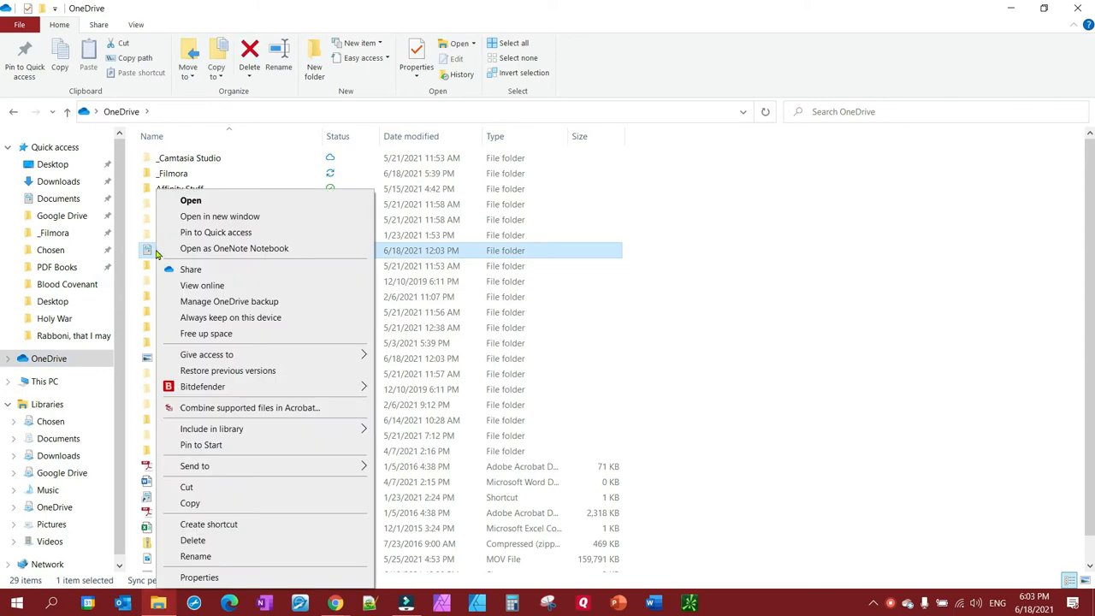
mouse_move(201, 577)
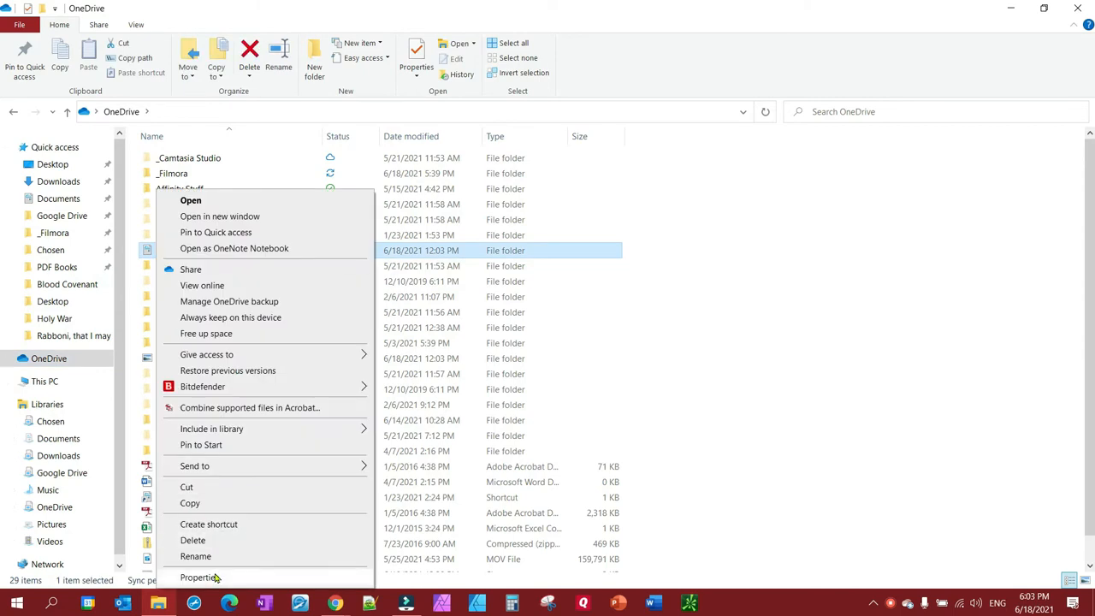
click(201, 576)
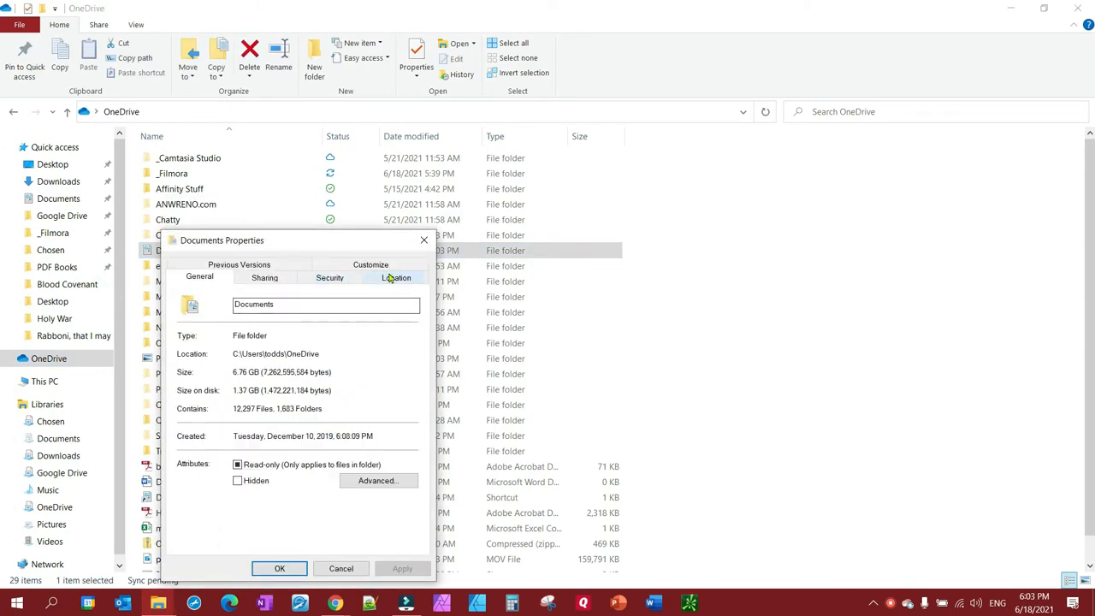
Restore the Documents folder location to the default C:\Users\todds\Documents path, without applying yet.
click(396, 277)
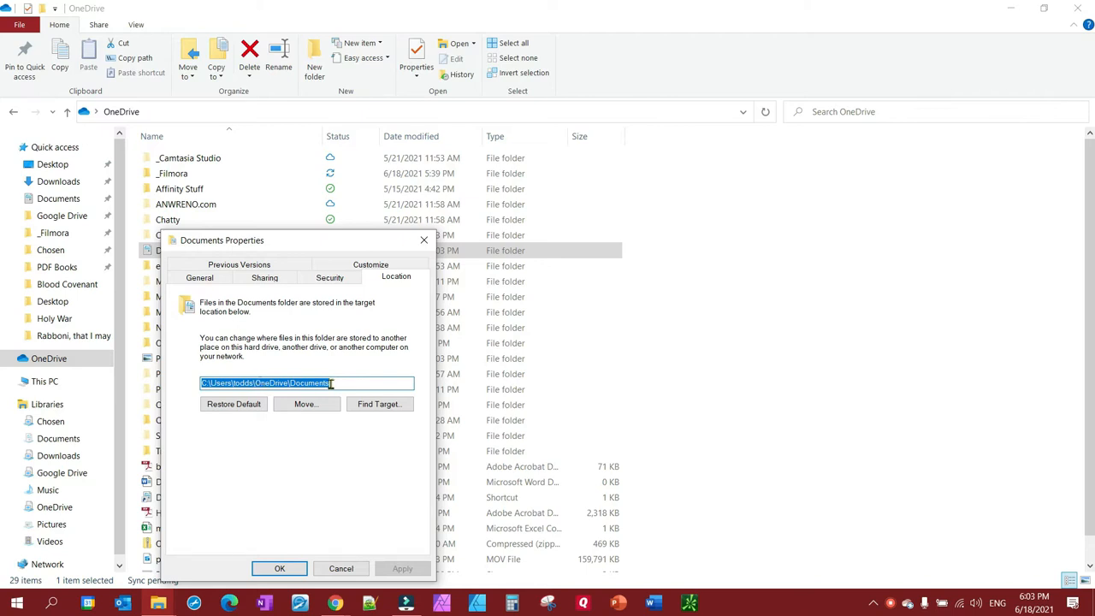
click(233, 403)
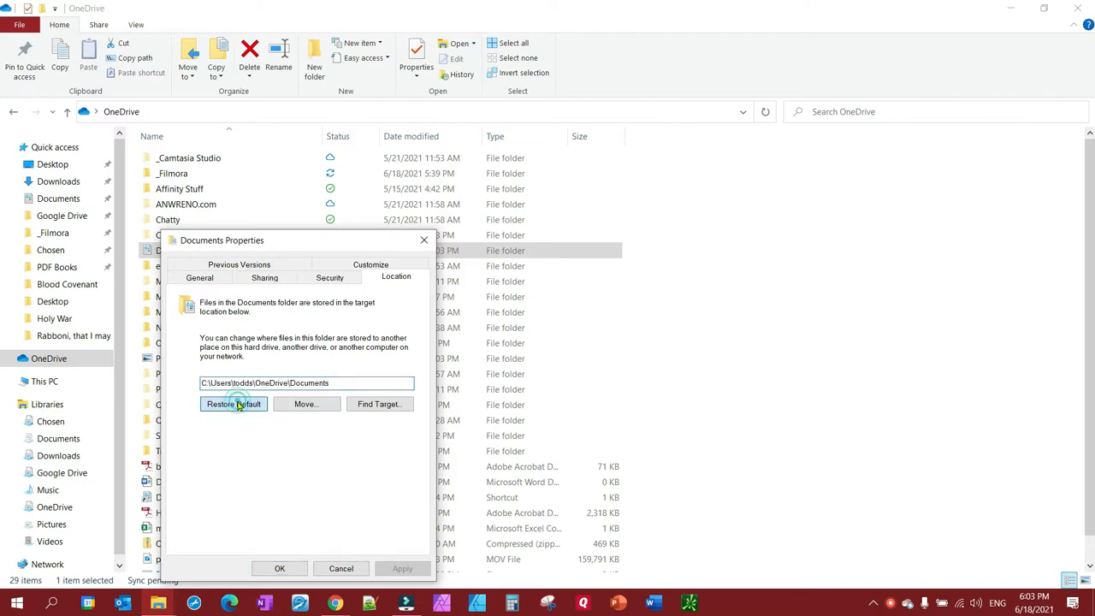
click(233, 404)
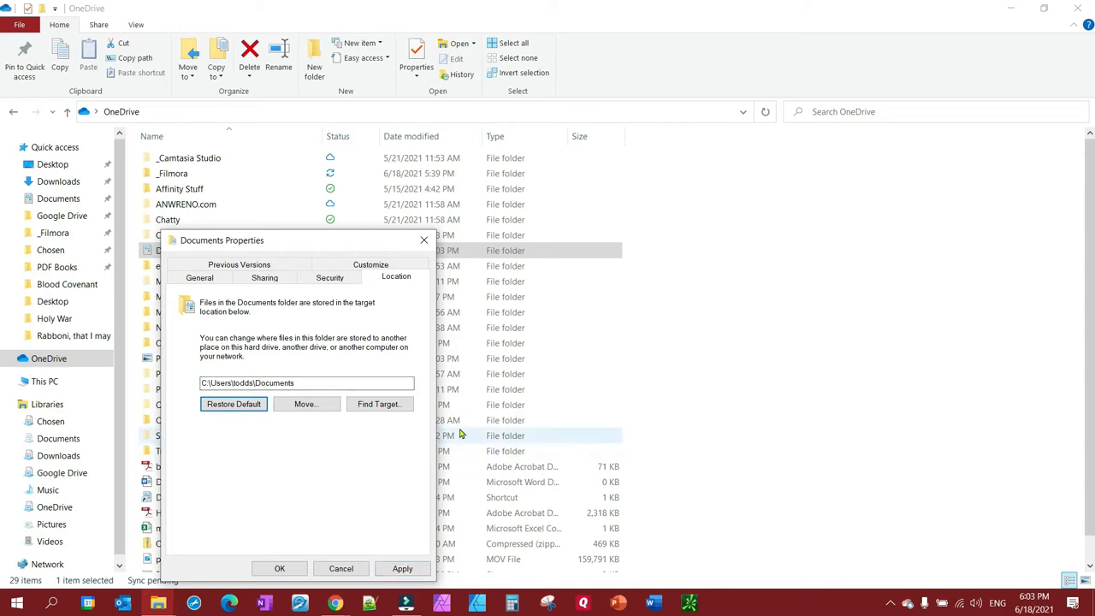
mouse_move(265, 591)
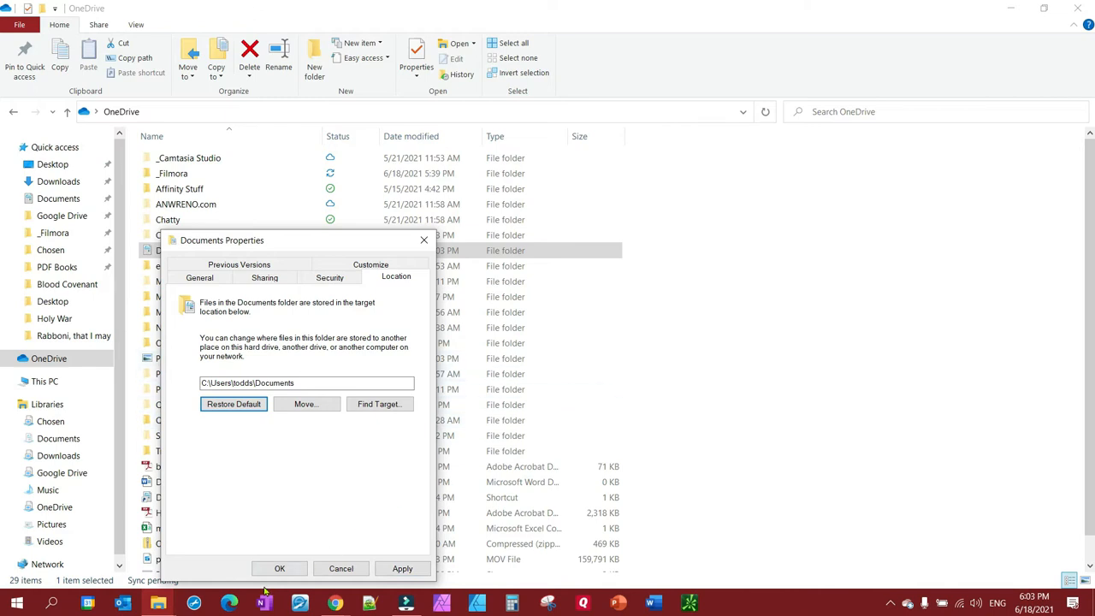